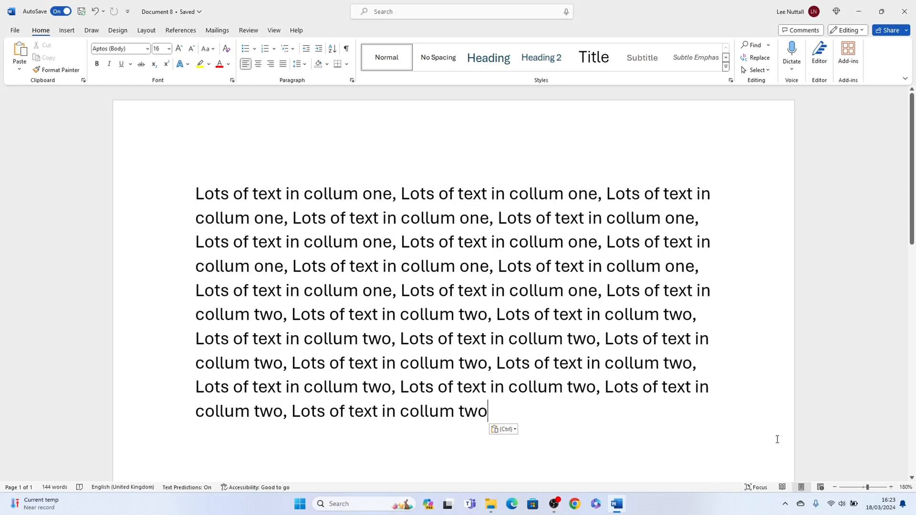
mouse_move(754, 427)
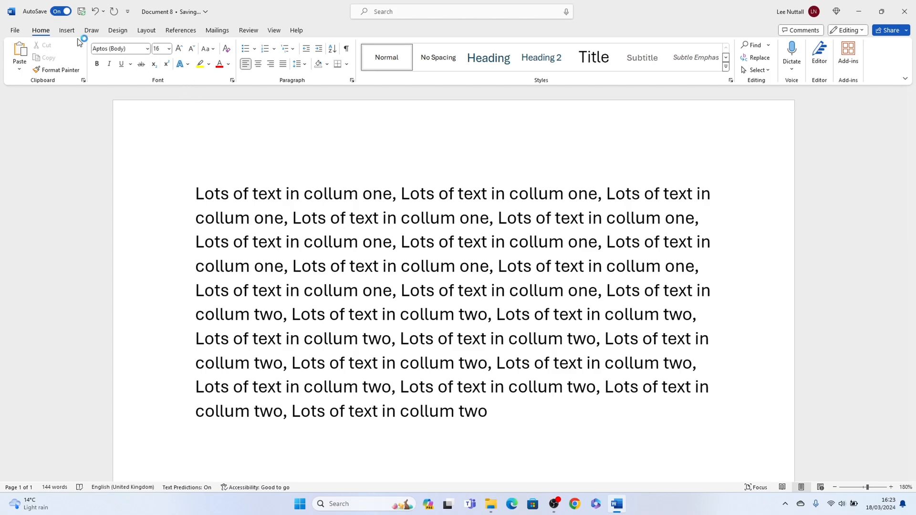
Insert a one-row, two-column table below the 'collum one' / 'collum two' paragraph
left_click(67, 29)
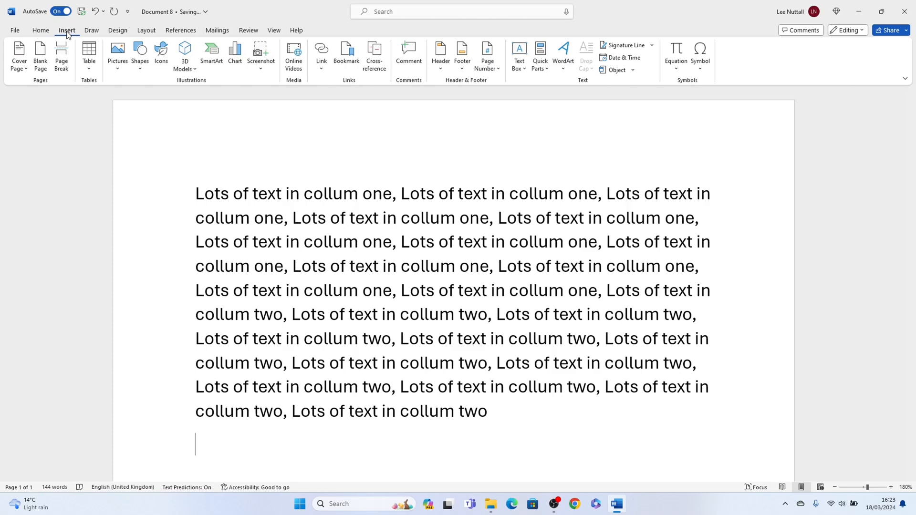
left_click(88, 52)
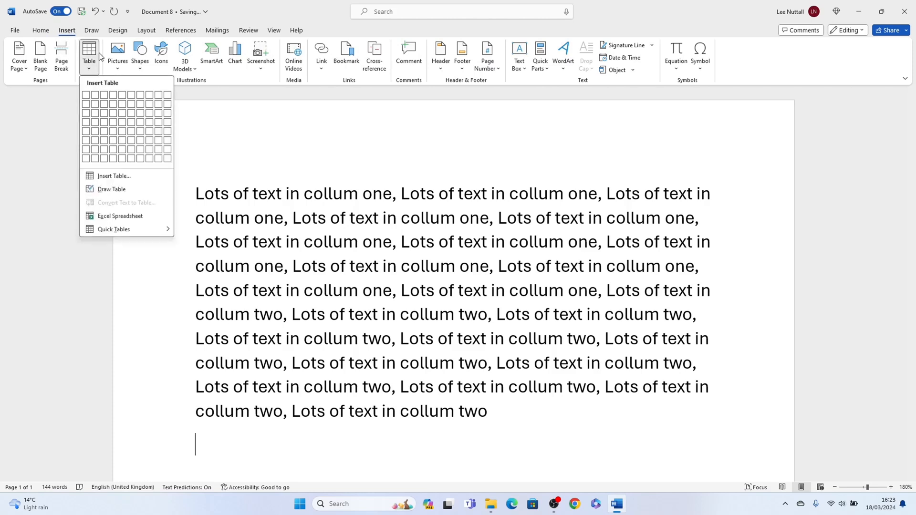
left_click(93, 104)
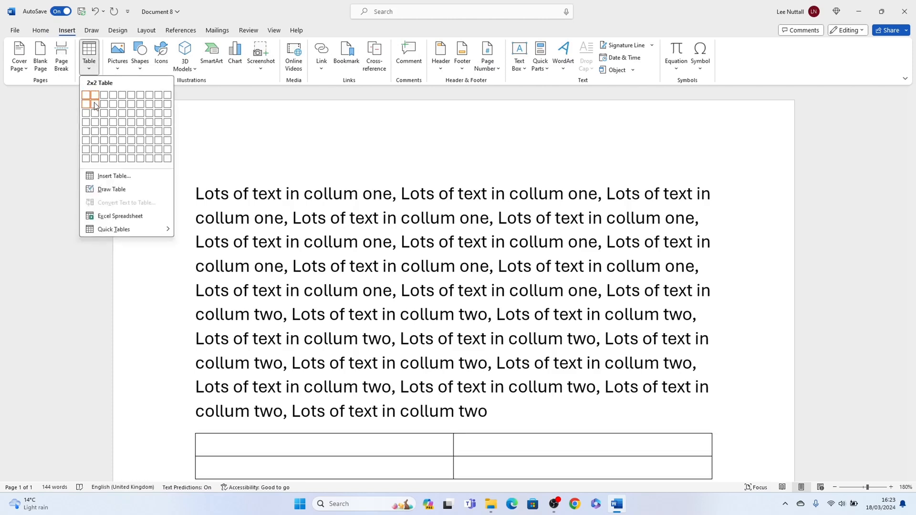
mouse_move(86, 104)
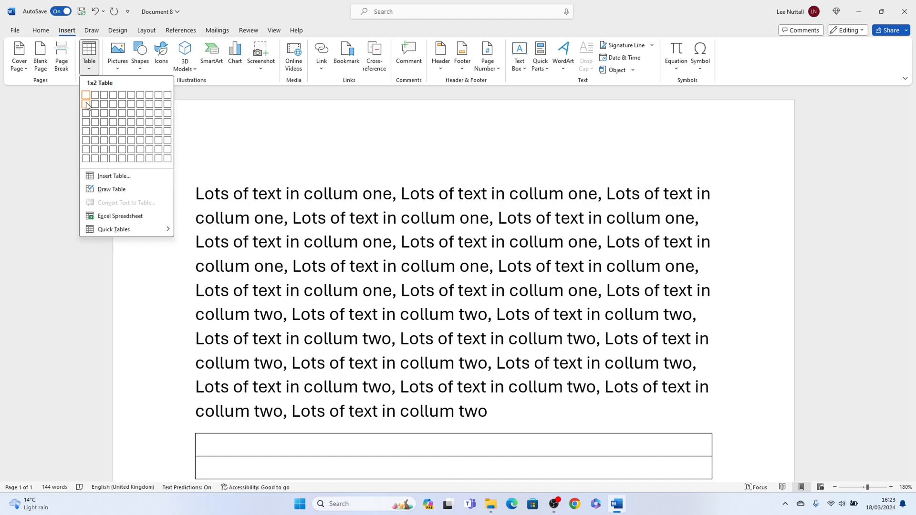
left_click(85, 105)
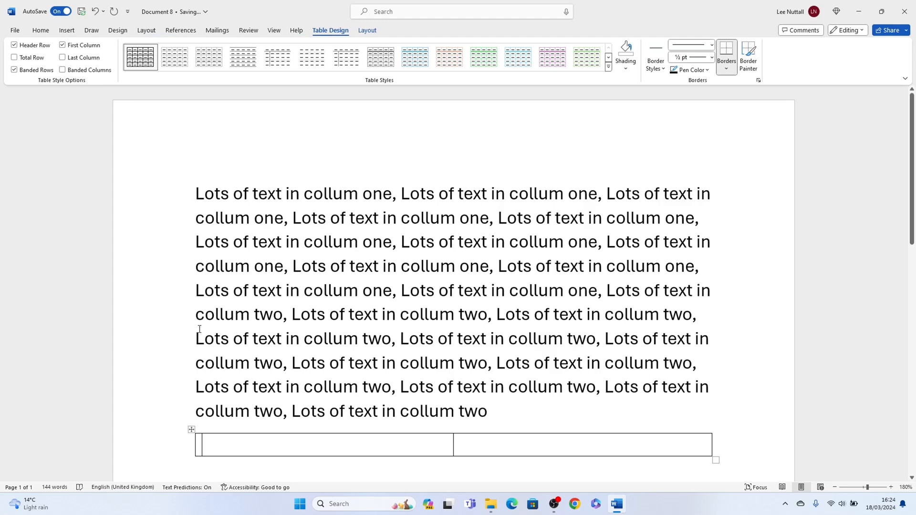
scroll("down", 3)
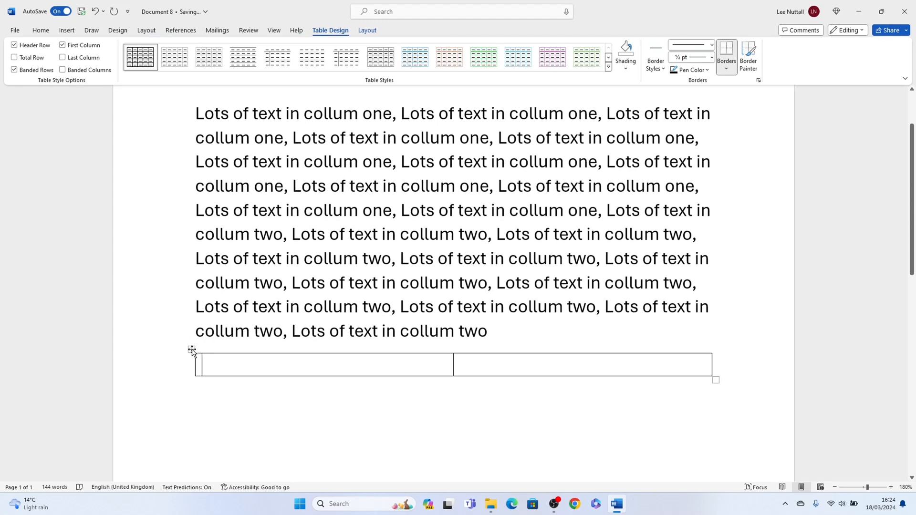
Set the table's borders to None in Table Properties, leaving it invisible
right_click(195, 365)
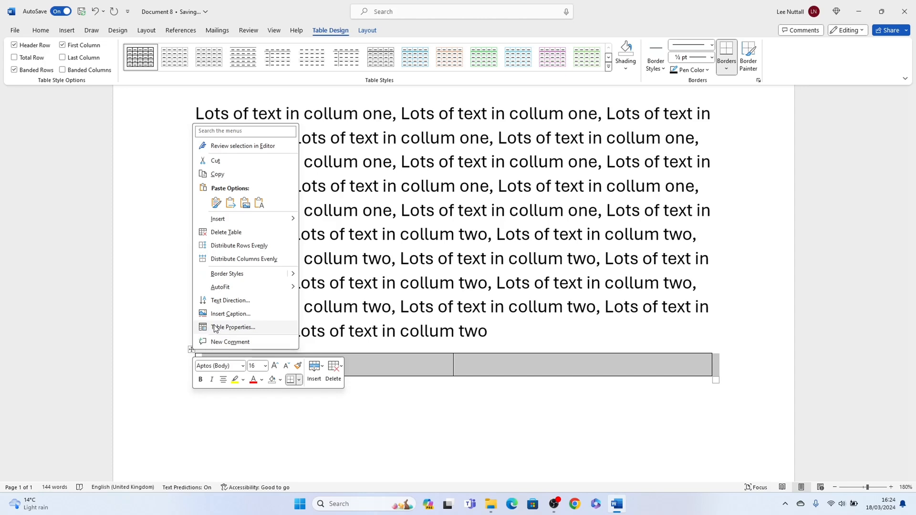
left_click(233, 327)
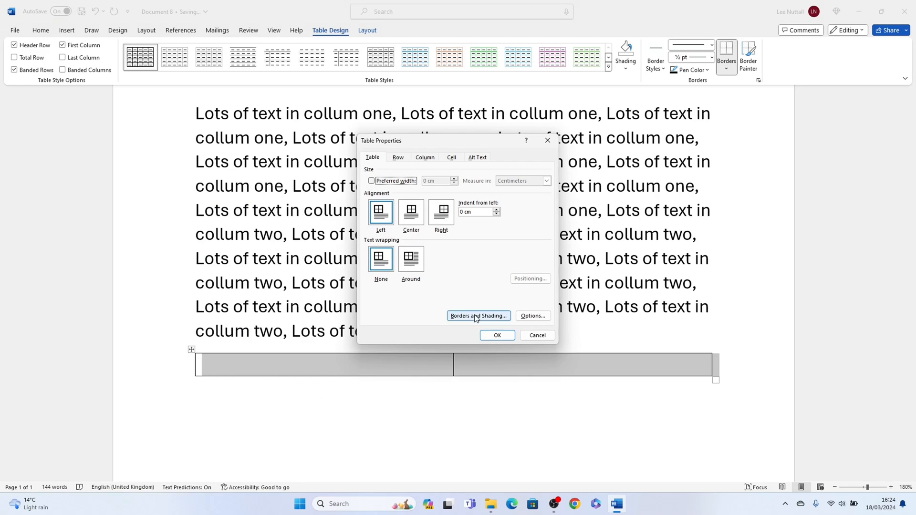
left_click(478, 316)
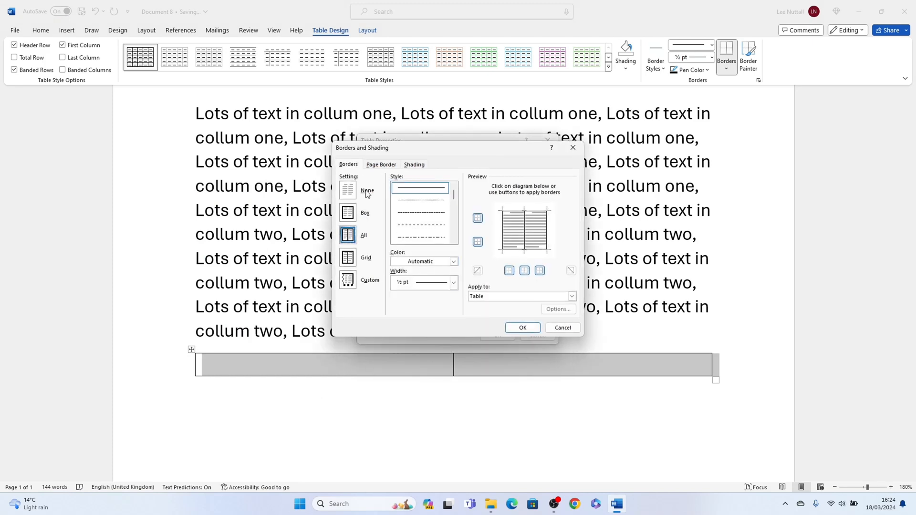
left_click(348, 190)
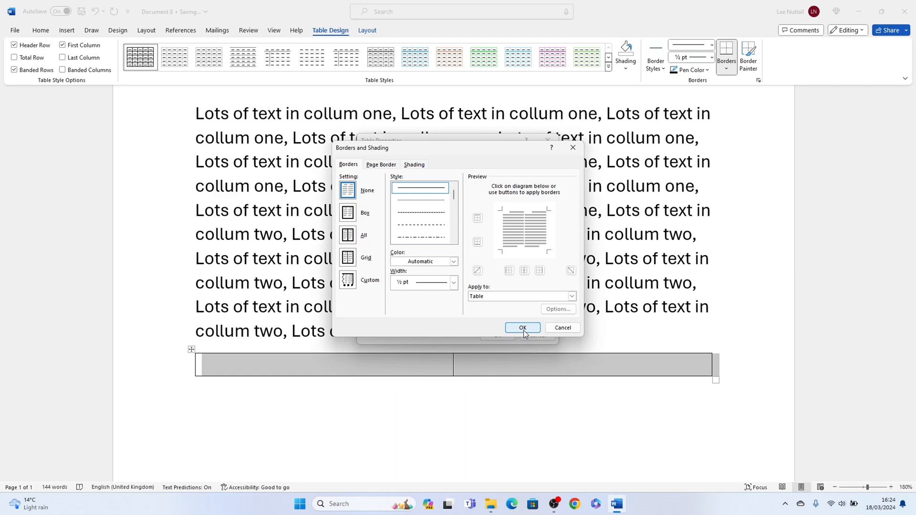
left_click(522, 328)
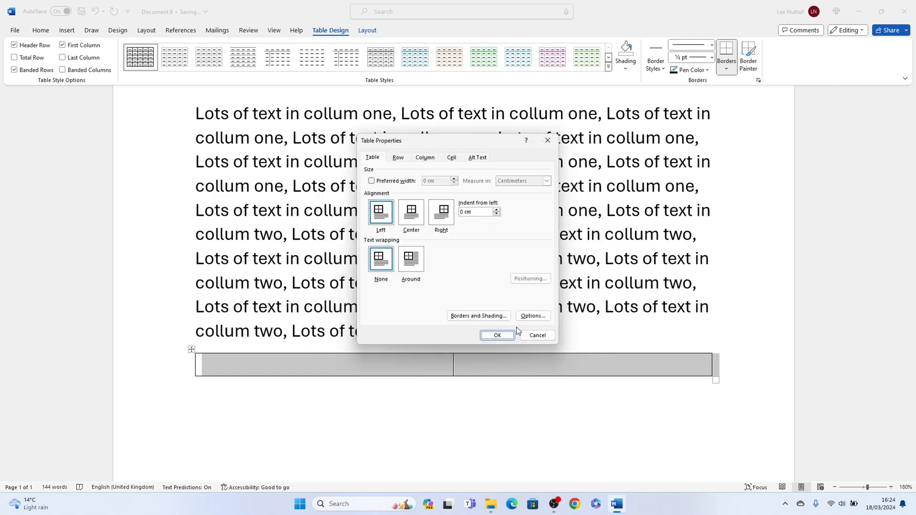
left_click(496, 335)
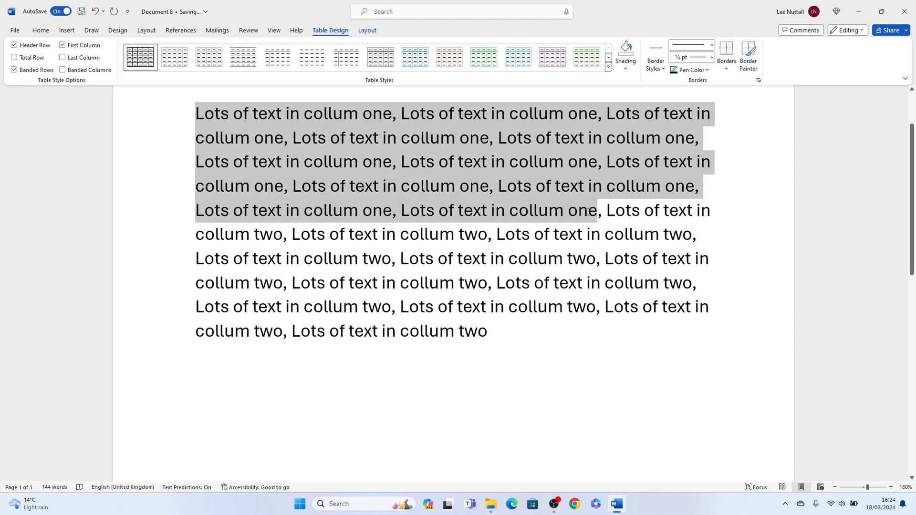
Select the 'collum one' half of the text with the Home commands showing
left_click(40, 29)
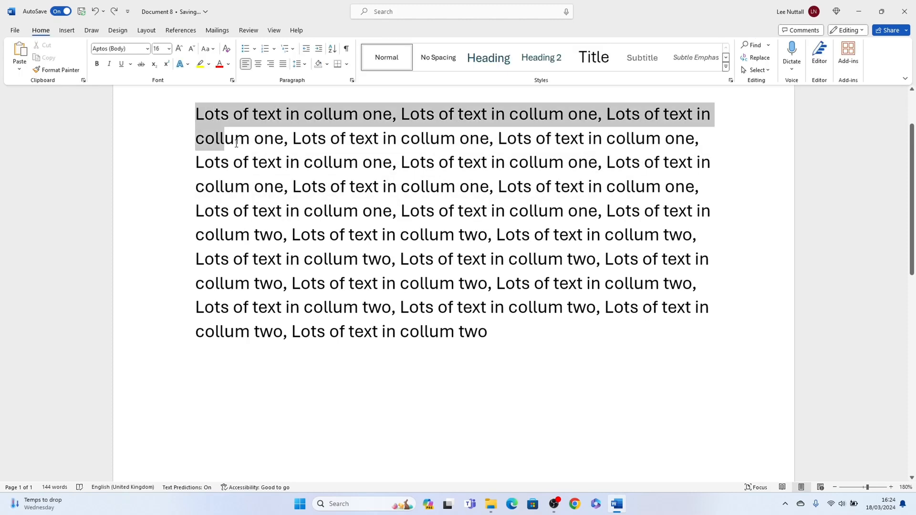
left_click_drag(235, 141, 507, 210)
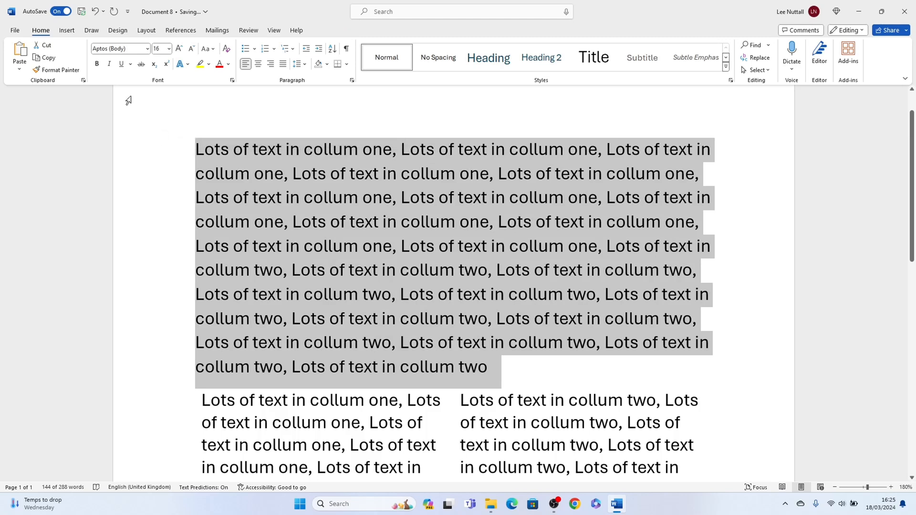
Switch to the Layout commands with the original paragraph selected
left_click(146, 30)
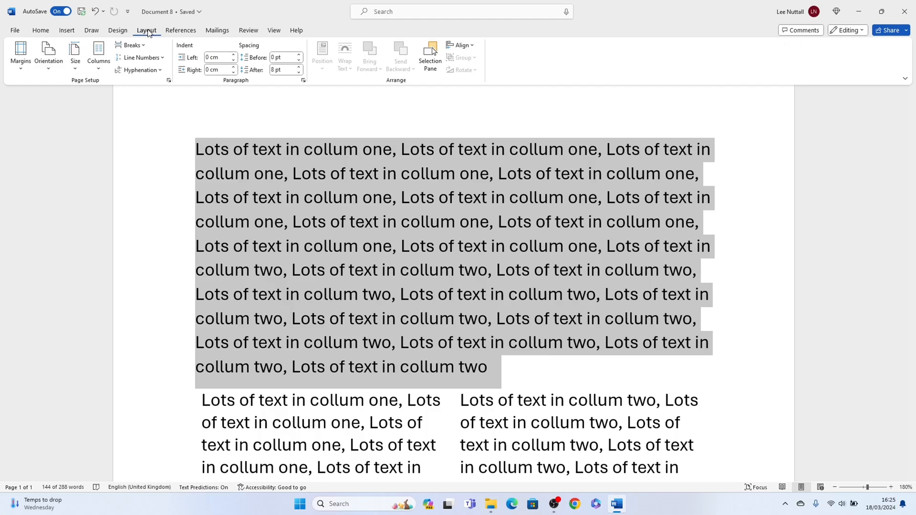
Apply Columns > Two to the selected paragraph, then deselect the text
left_click(98, 55)
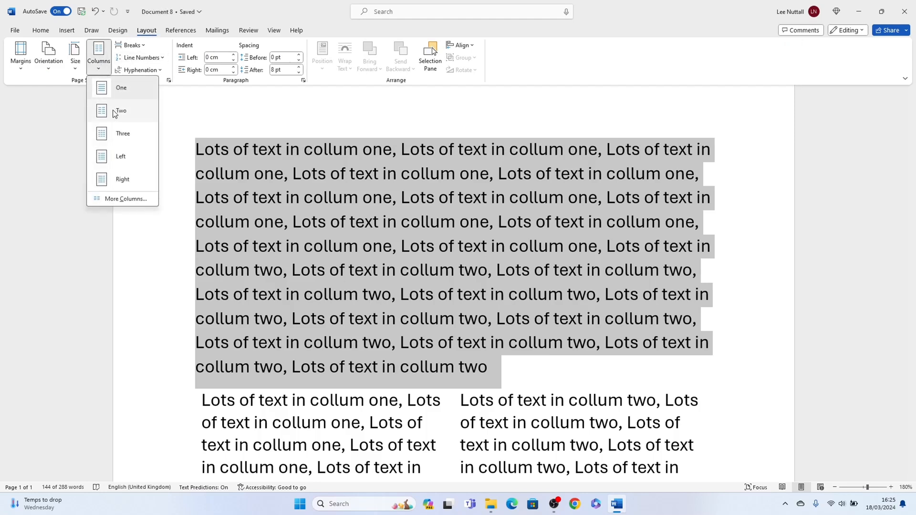
mouse_move(127, 129)
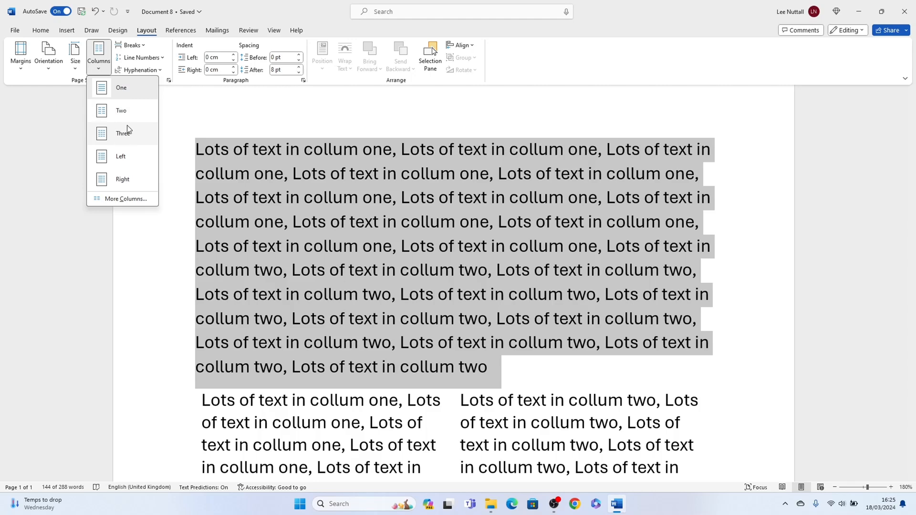
left_click(120, 110)
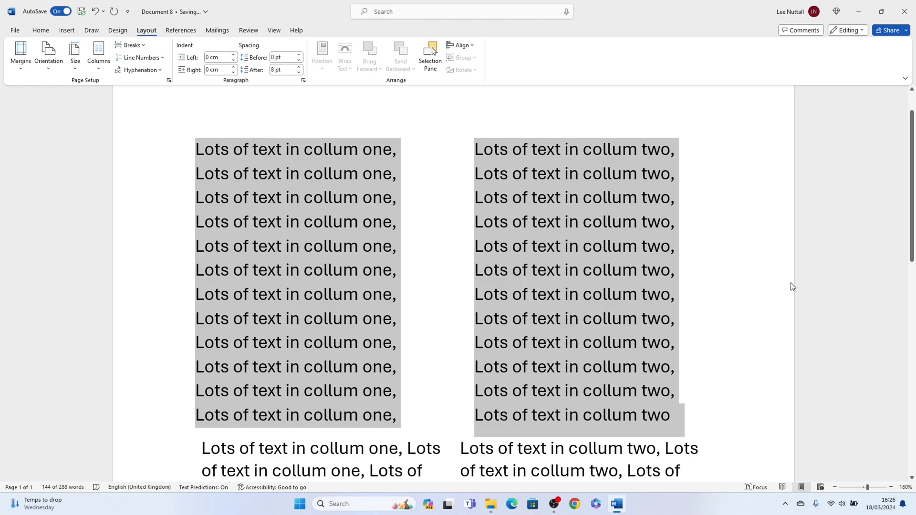
left_click(678, 342)
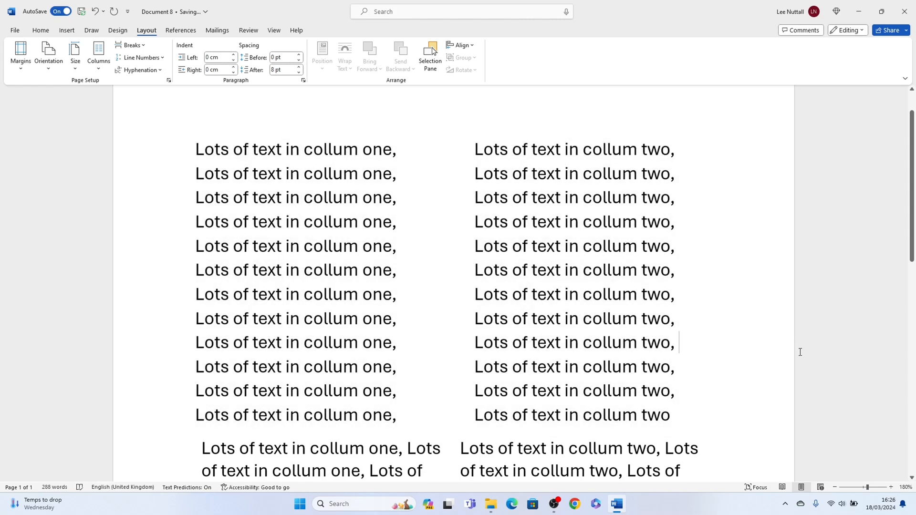